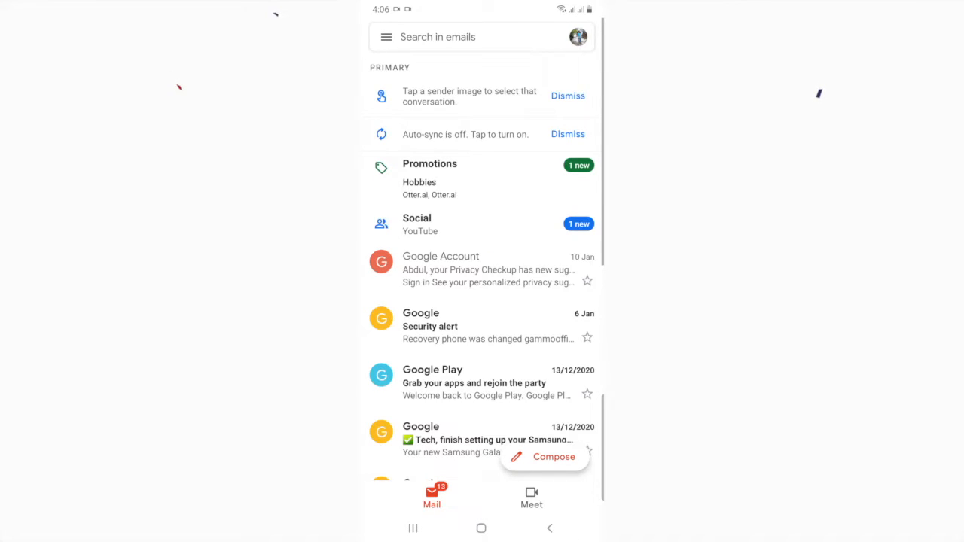
Open Gmail's navigation drawer and scroll down to the Settings entry.
{"action": "left_click", "coordinate": [385, 37]}
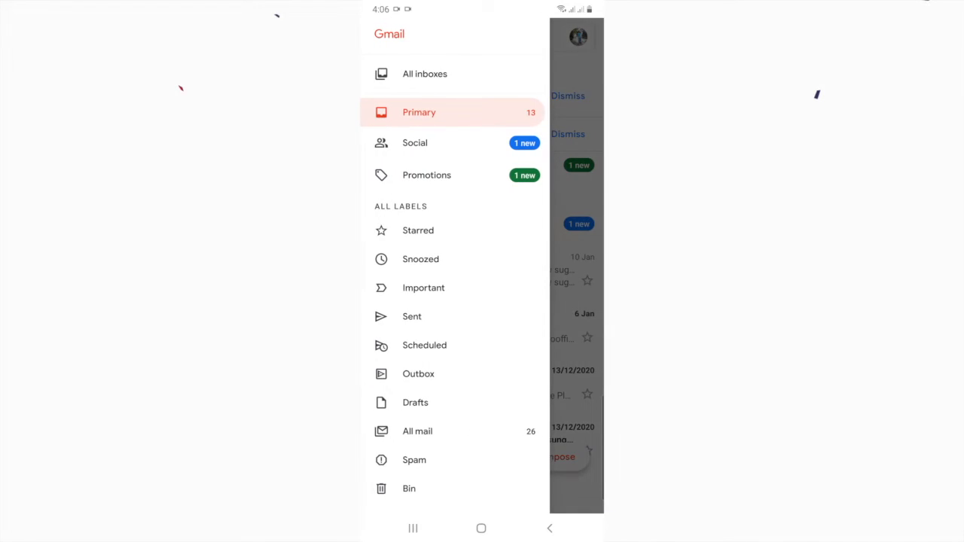
{"action": "scroll", "scroll_direction": "down", "scroll_amount": 3}
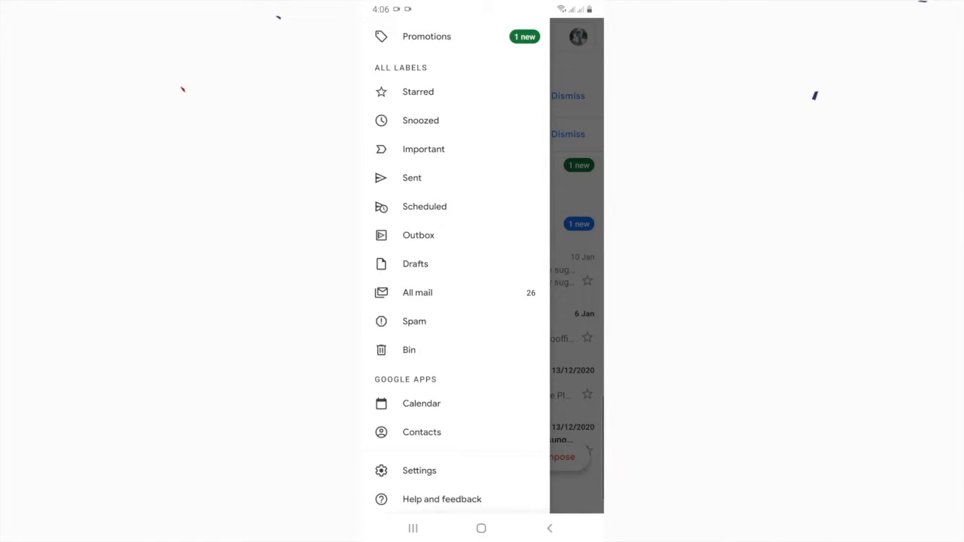
Open Gmail Settings and show its overflow menu with account management options.
{"action": "left_click", "coordinate": [419, 470]}
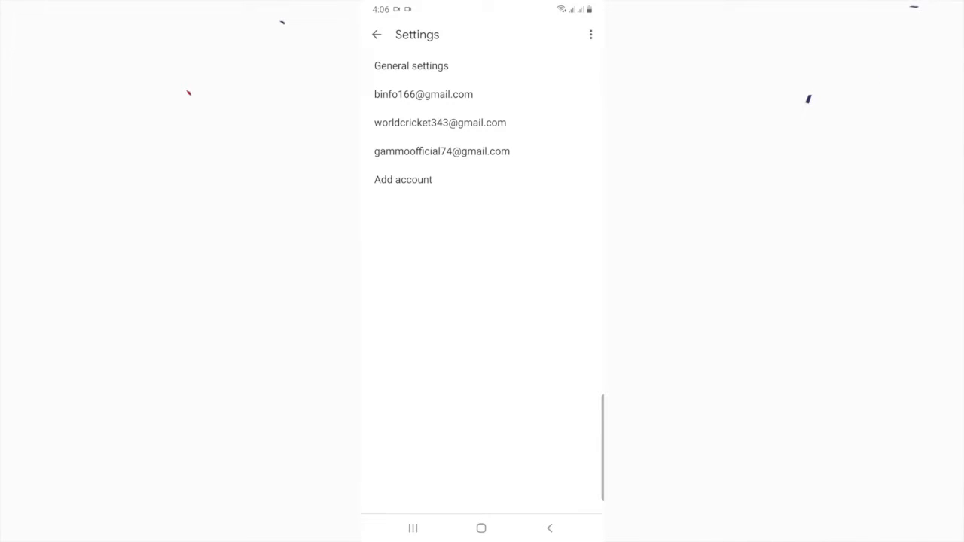
{"action": "left_click", "coordinate": [591, 35]}
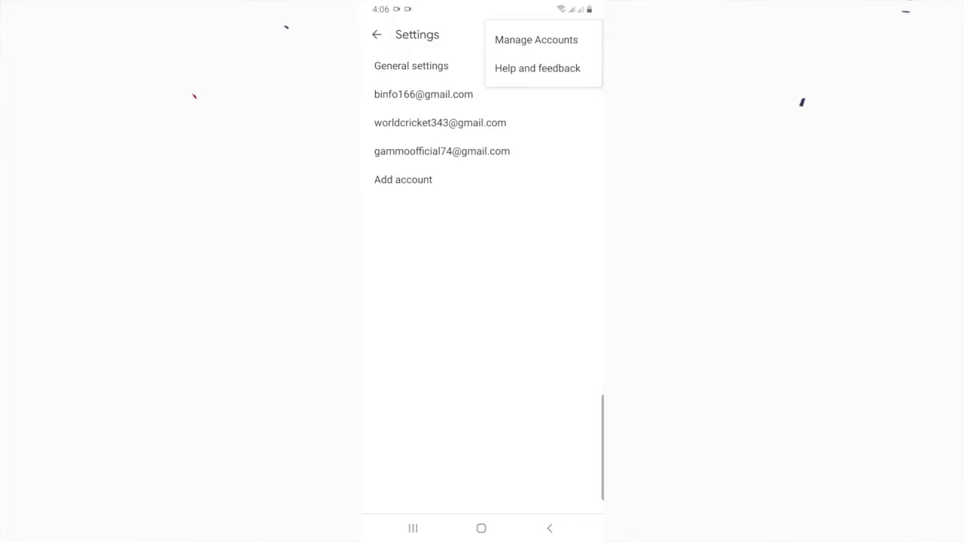
Go to Manage Accounts and open the second Google account's details page.
{"action": "left_click", "coordinate": [537, 40]}
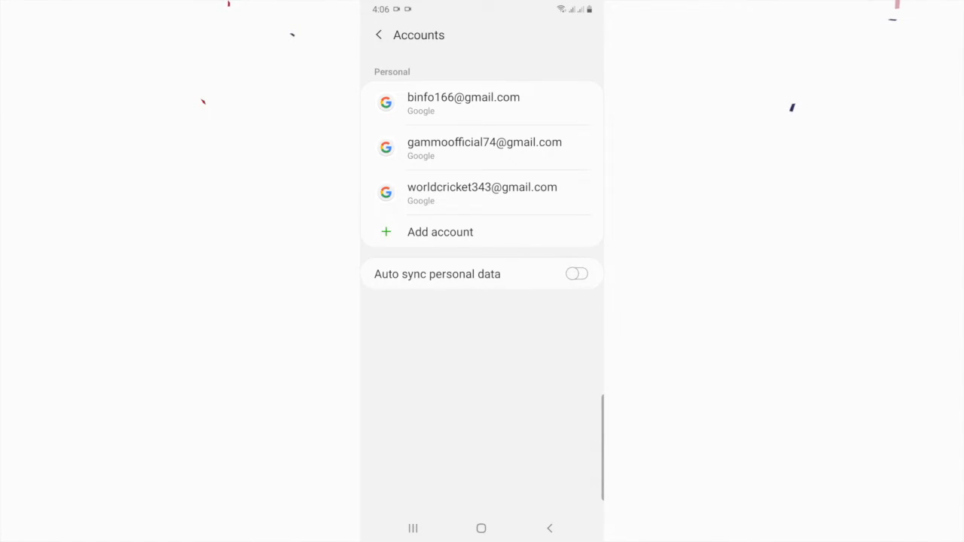
{"action": "left_click", "coordinate": [484, 149]}
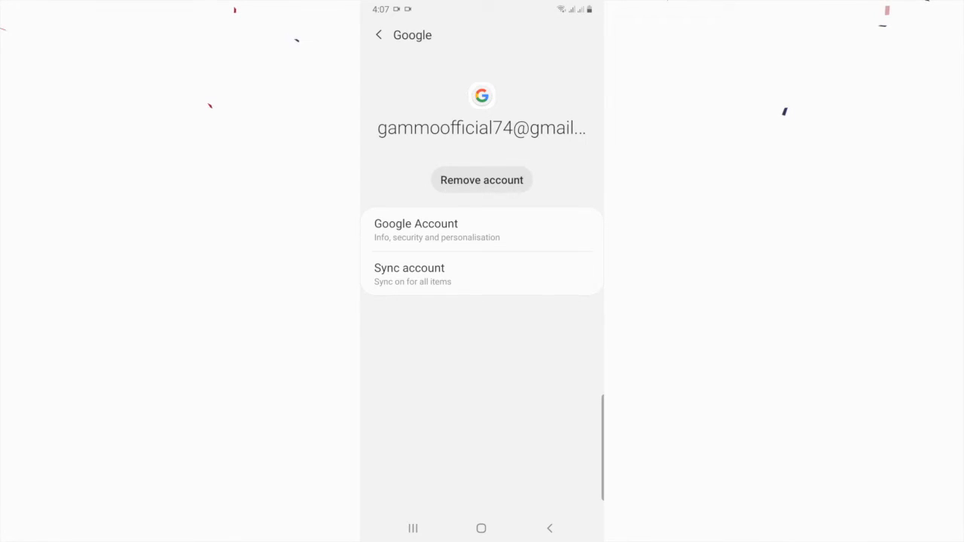
Remove the gammoofficial74 account, confirm, and return to the Accounts list.
{"action": "left_click", "coordinate": [482, 180]}
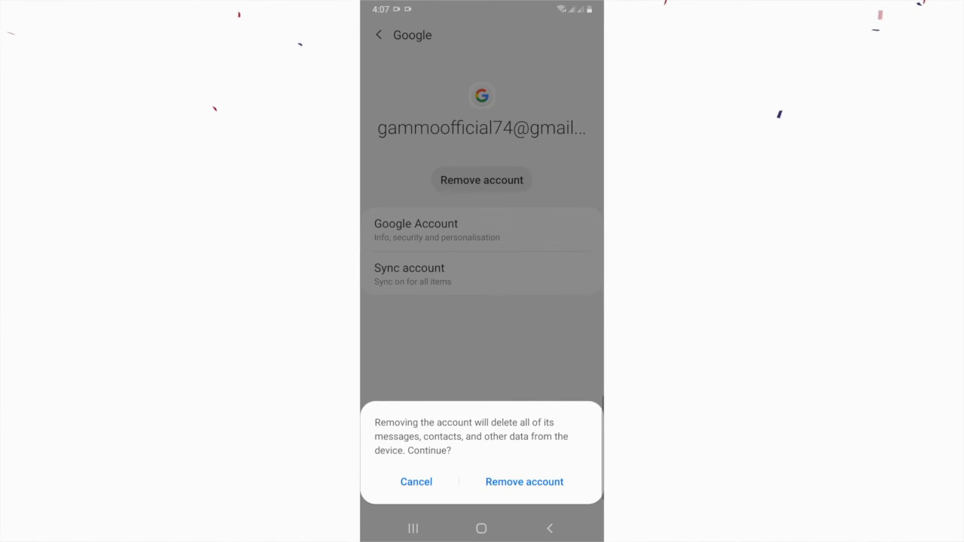
{"action": "left_click", "coordinate": [415, 482]}
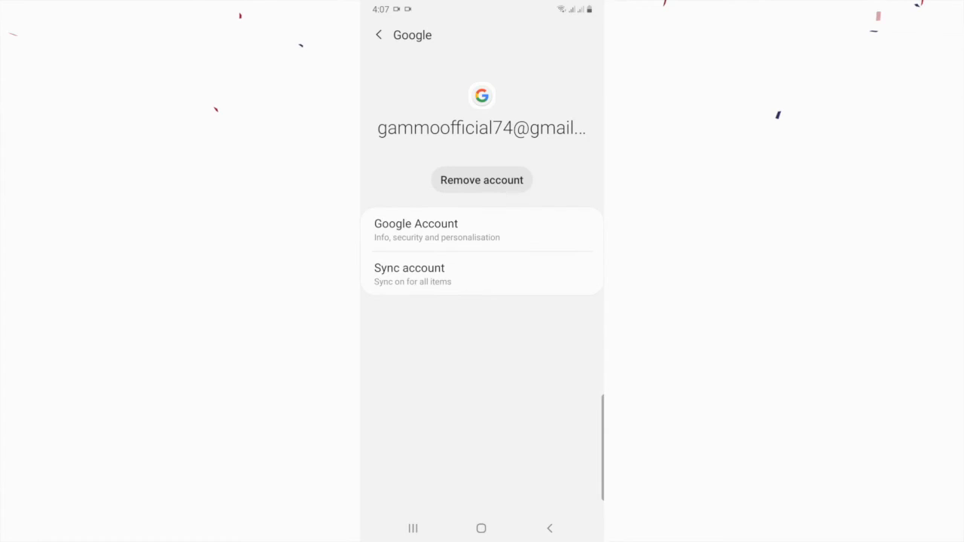
{"action": "left_click", "coordinate": [379, 34]}
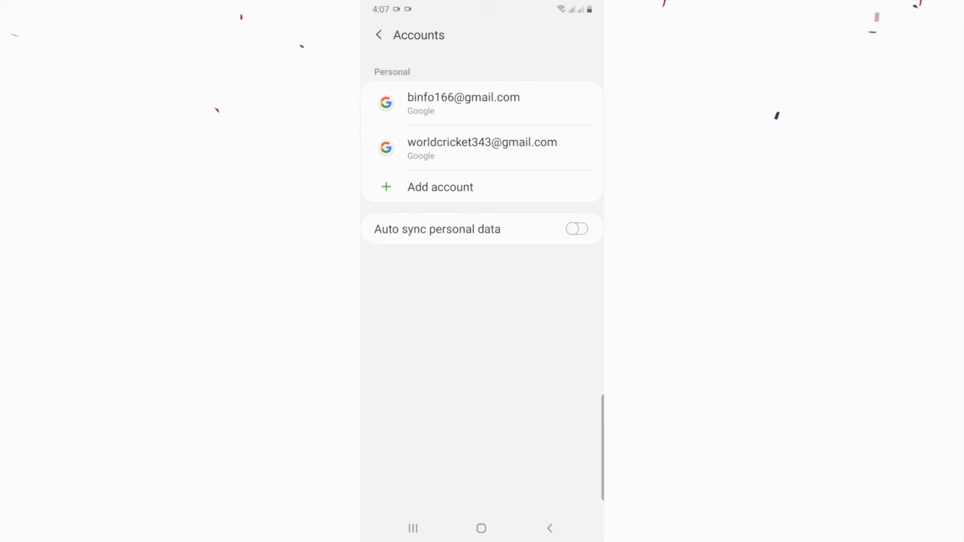